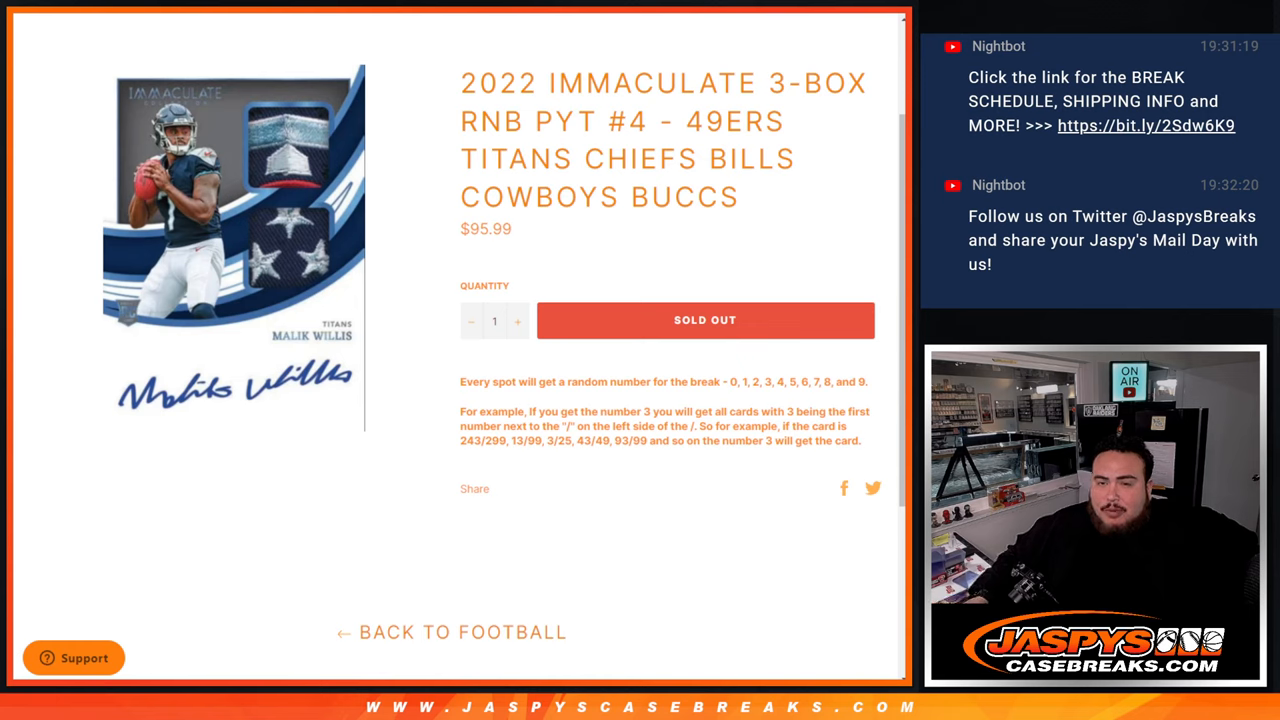
Step: Randomize the ten participant names a seventh time with RANDOM.ORG's List Randomizer
drag(677, 121, 738, 197)
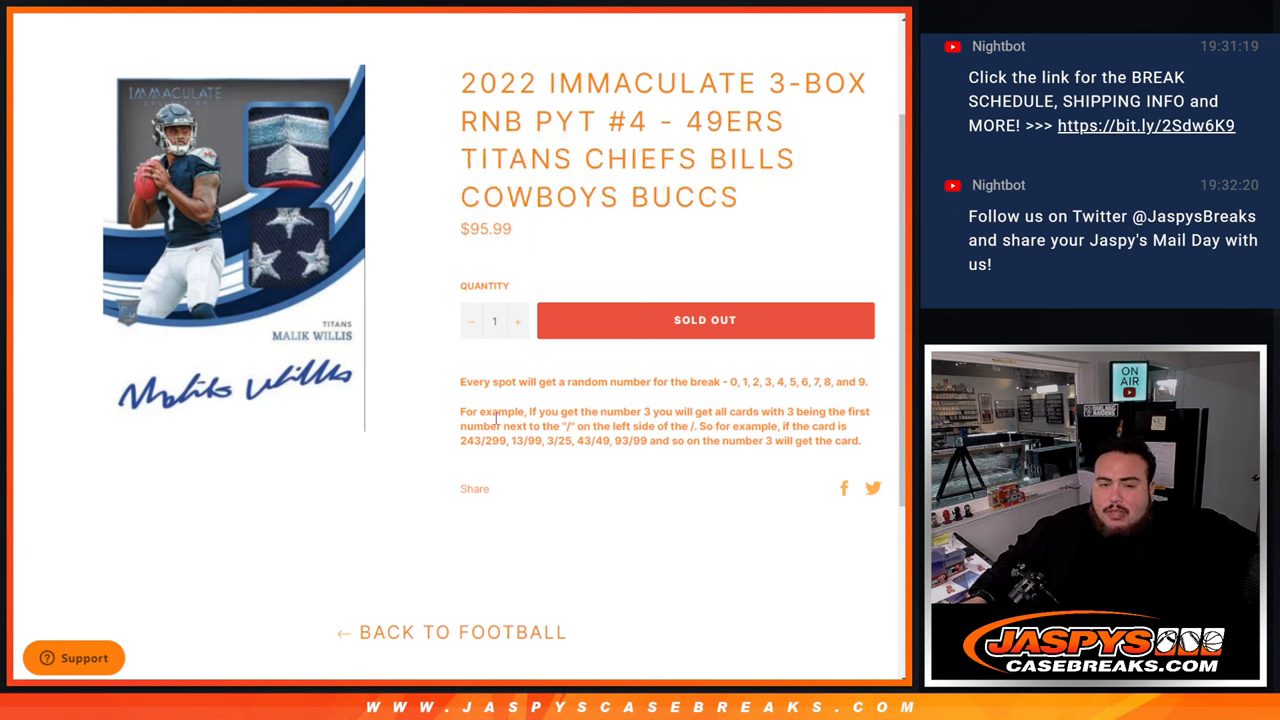
mouse_move(539, 226)
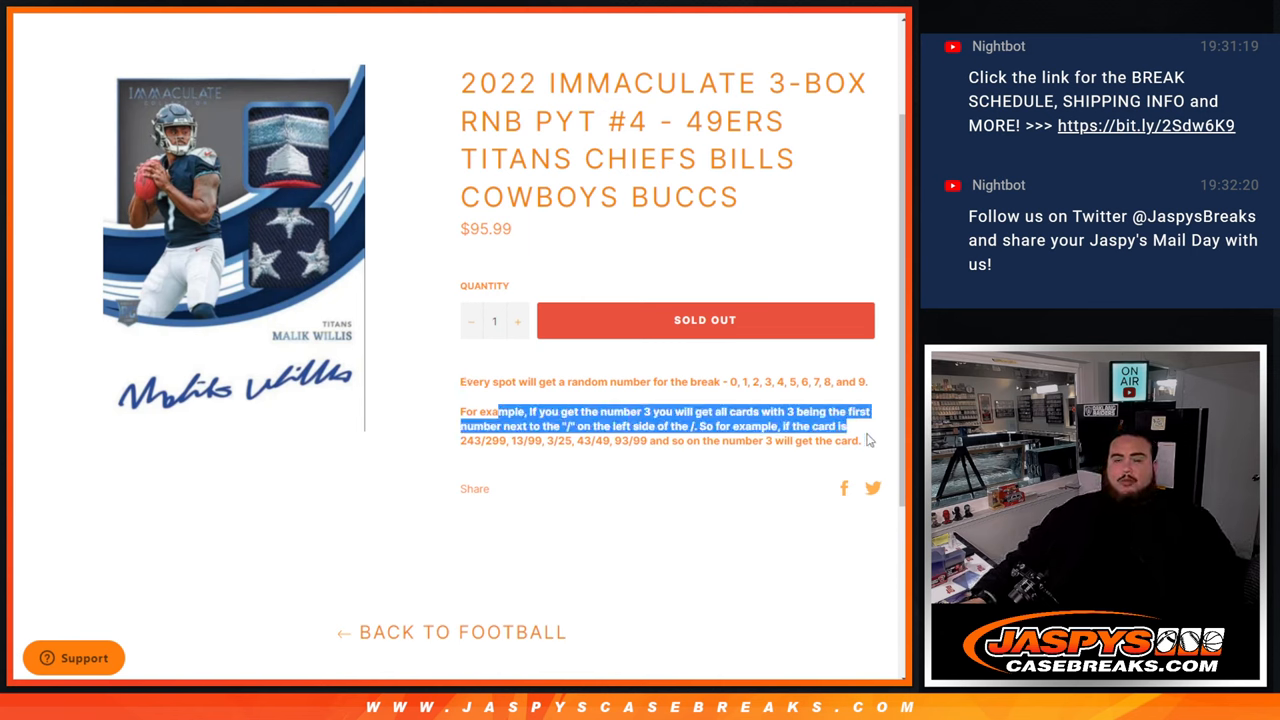
click(795, 440)
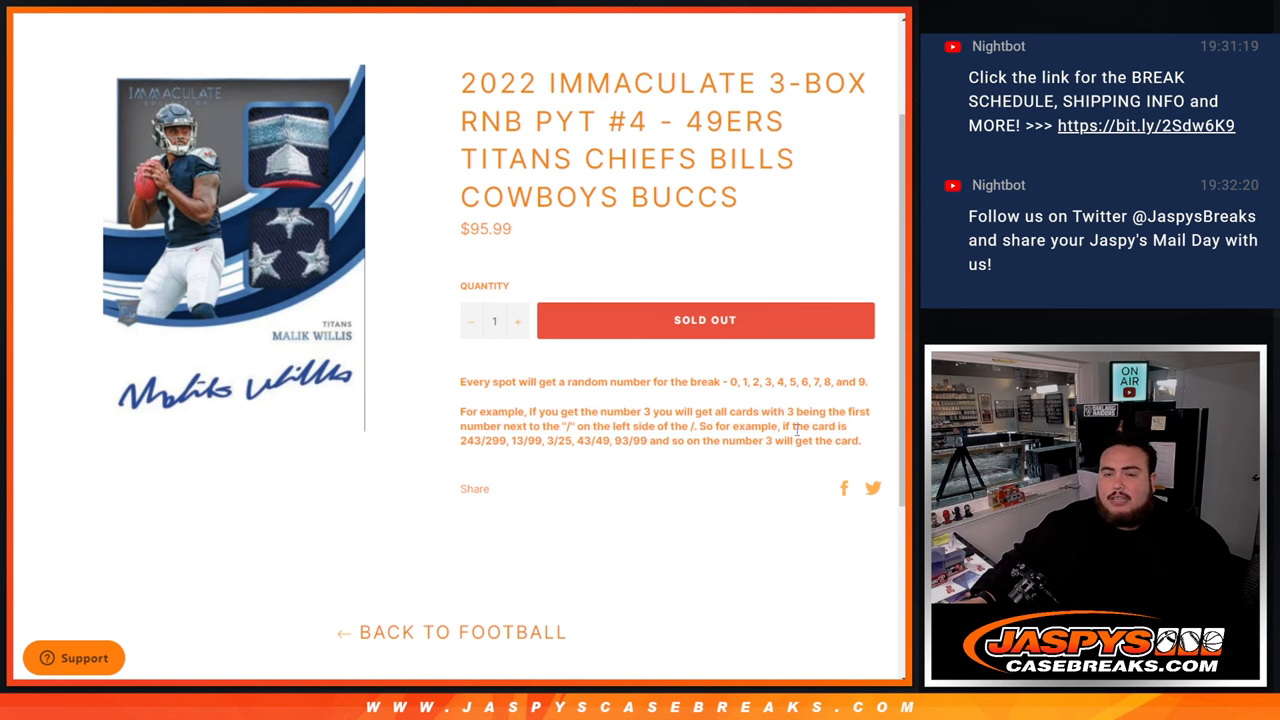
drag(508, 441, 860, 441)
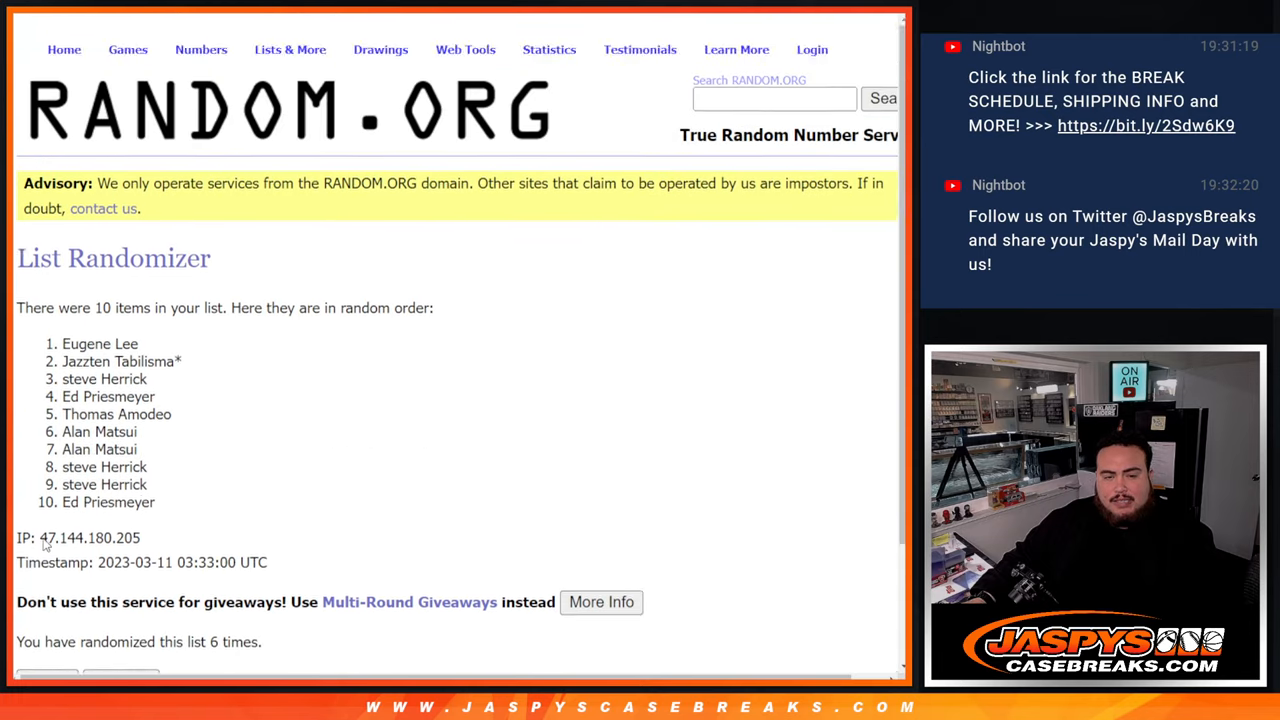
click(47, 533)
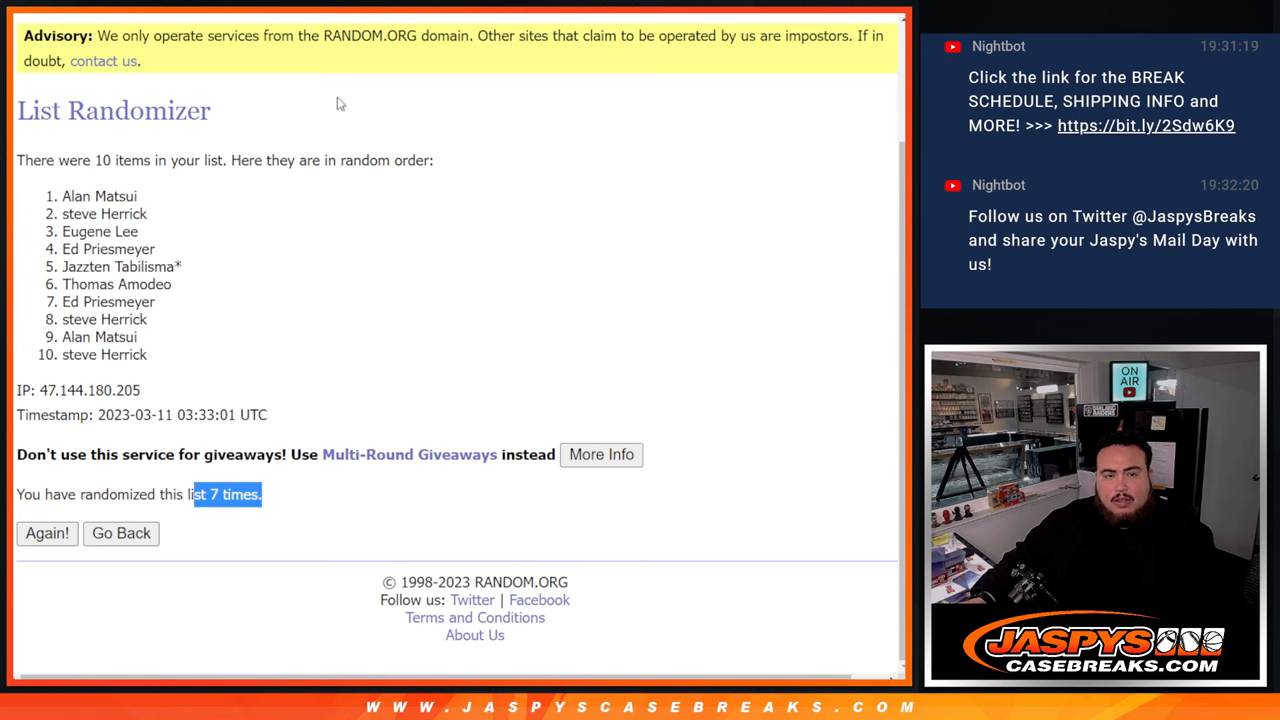
mouse_move(280, 415)
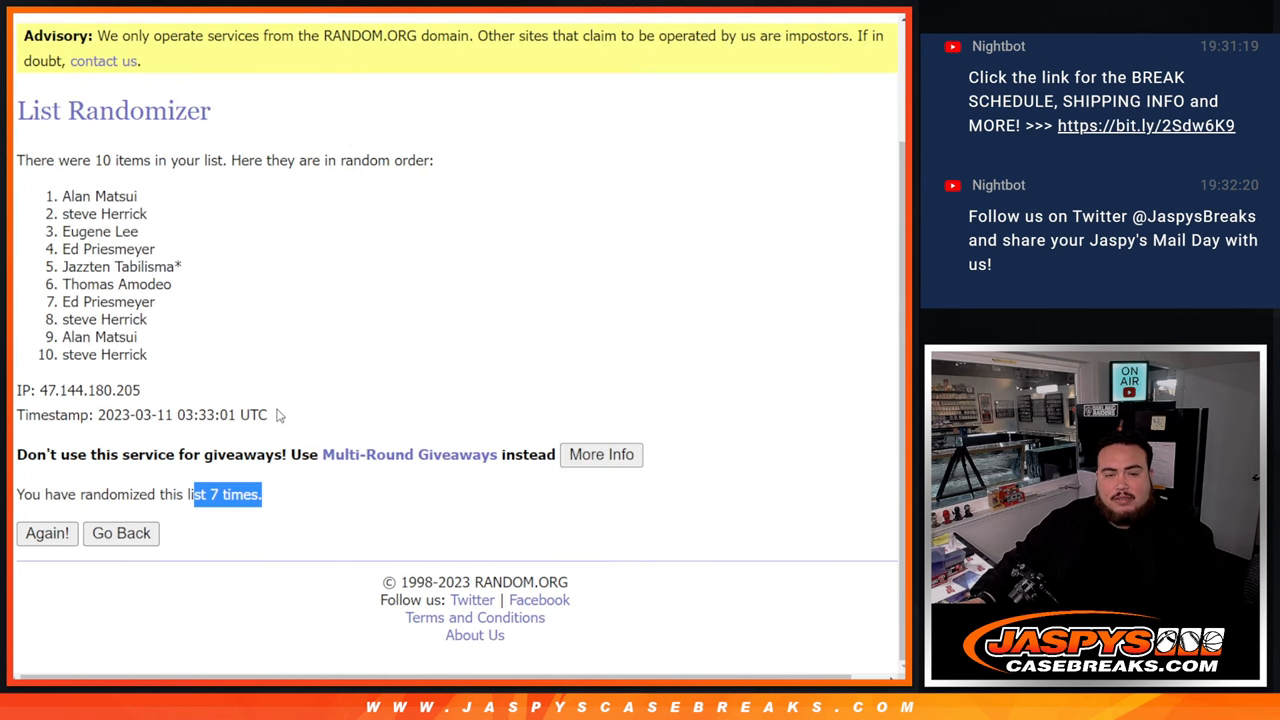
drag(62, 196, 150, 355)
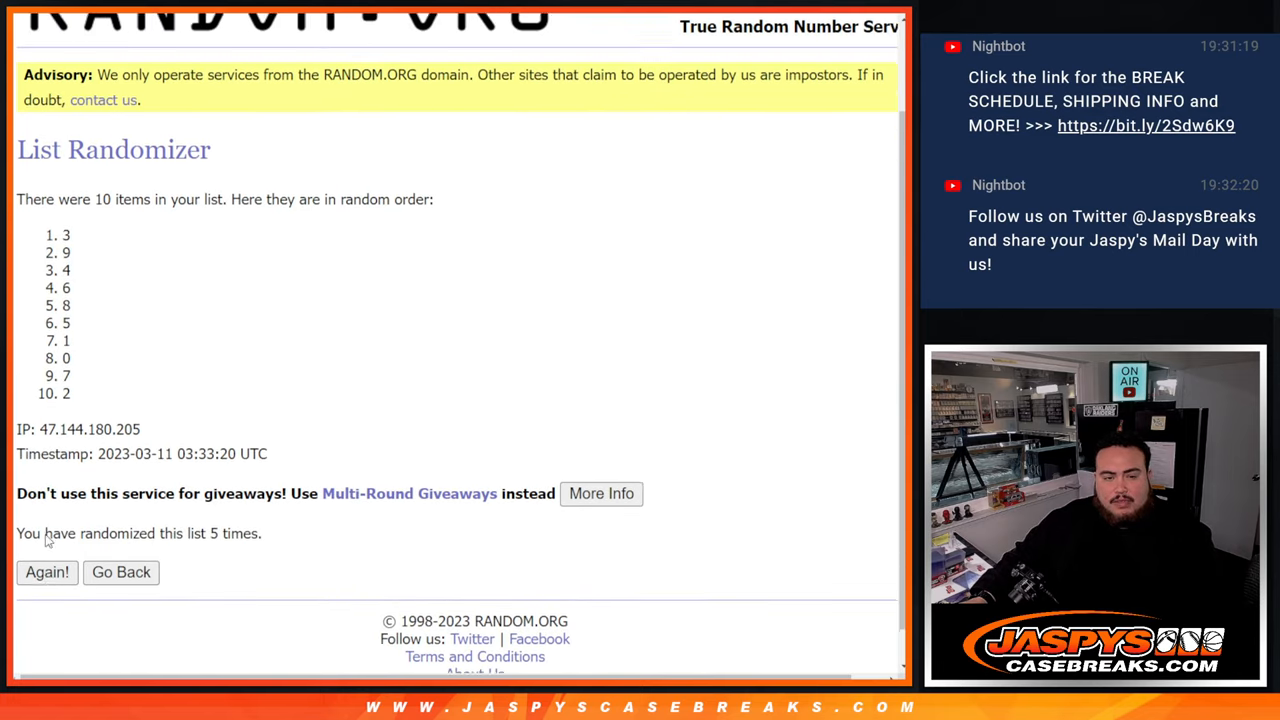
Step: Reshuffle the numbers 0–9 into the order 7, 4, 0, 2, 3, 8, 9, 1, 6, 5
click(47, 572)
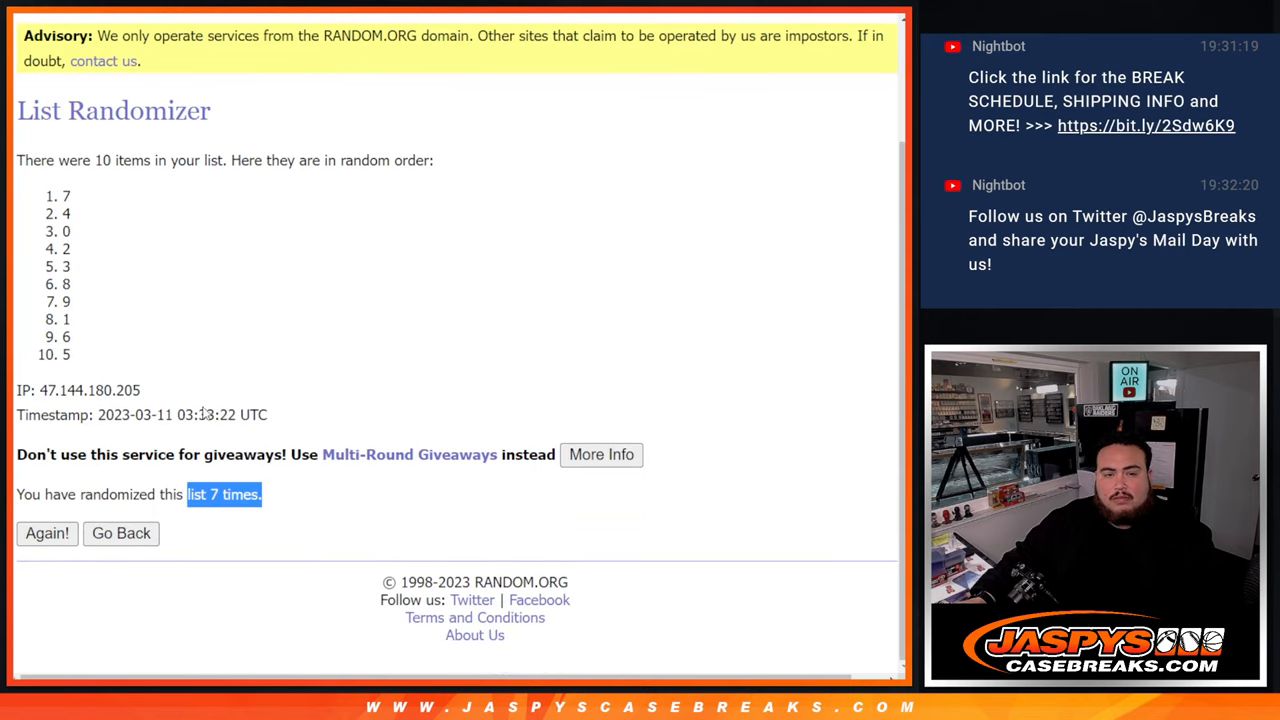
scroll(up, 3)
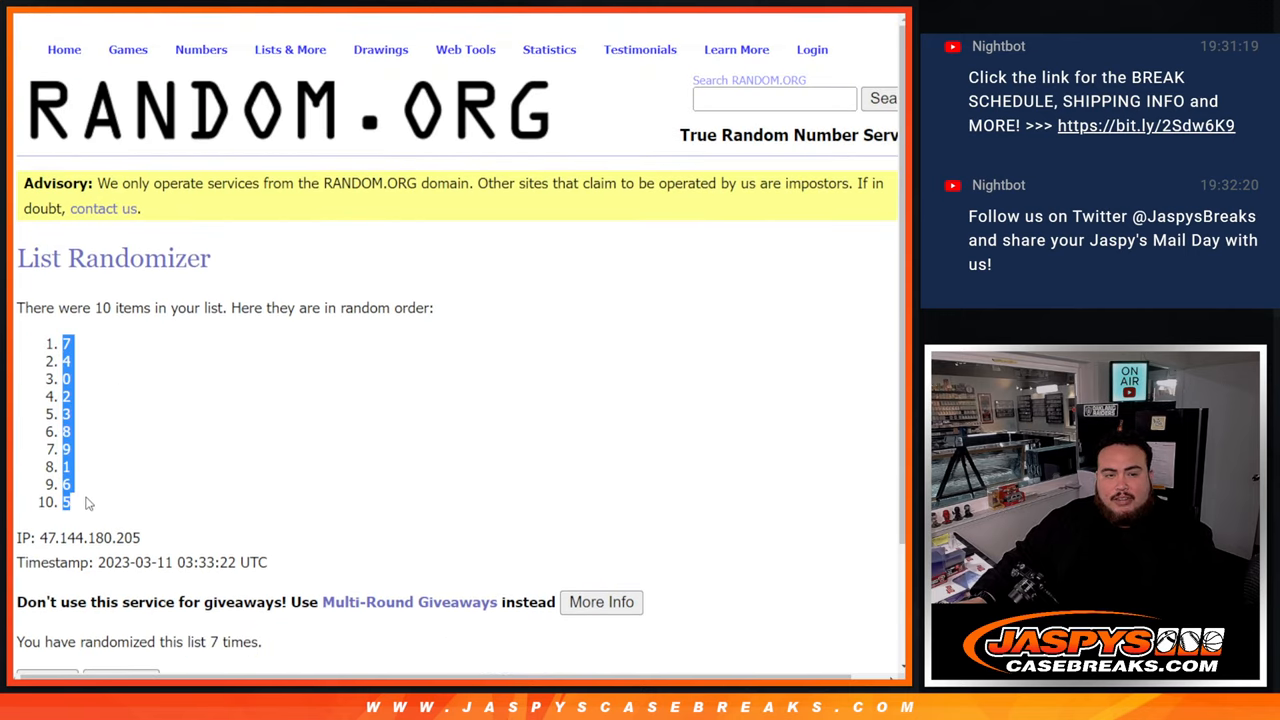
mouse_move(465, 49)
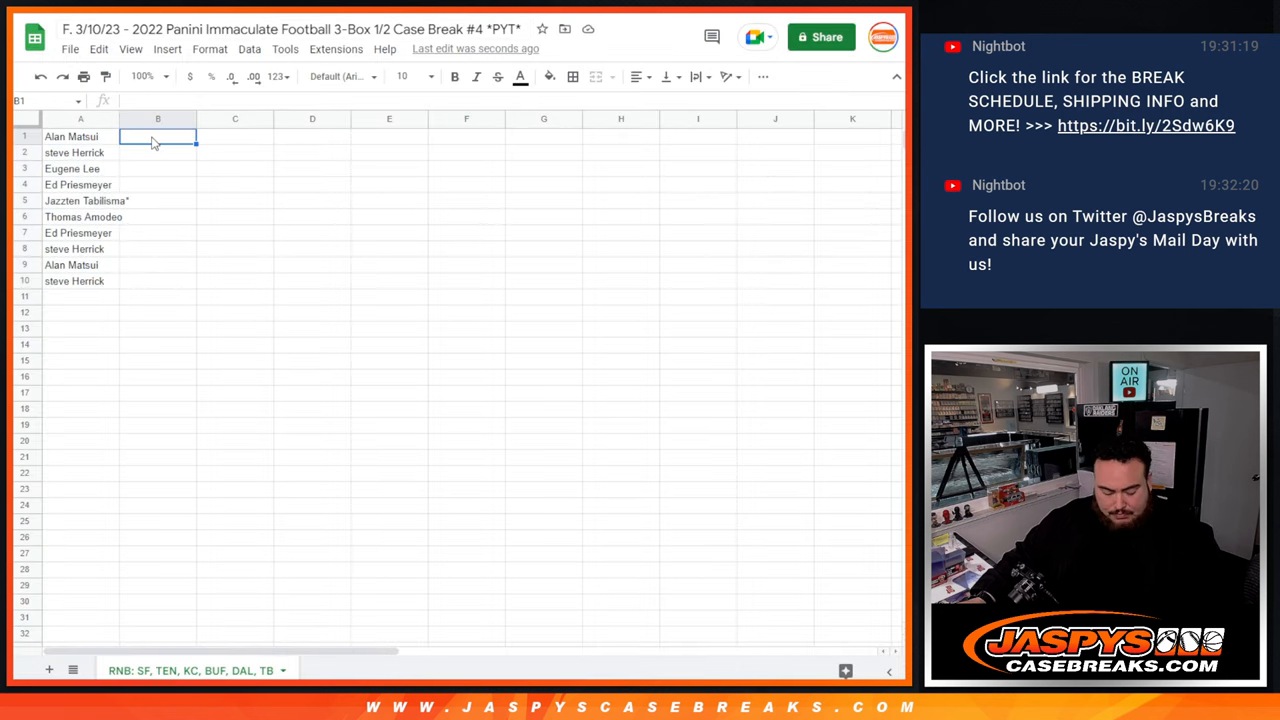
Step: Set the whole sheet to font size 24 with horizontally centered names and numbers
click(431, 76)
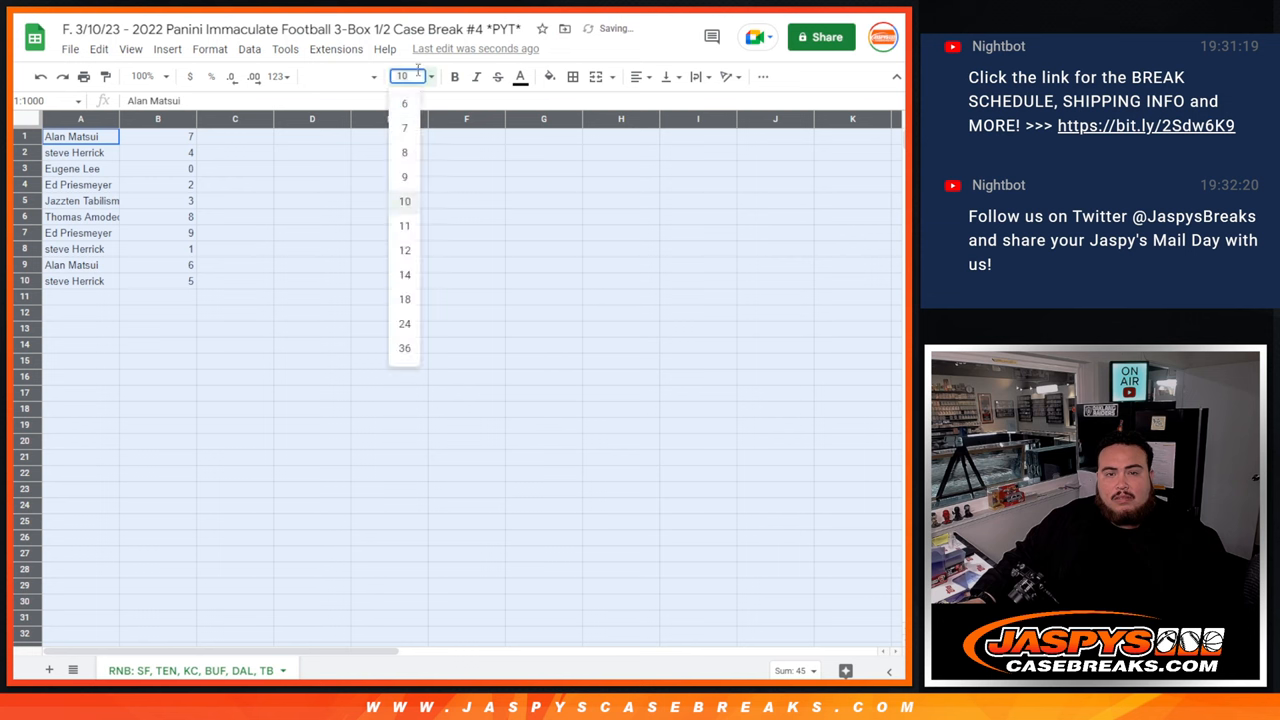
click(404, 323)
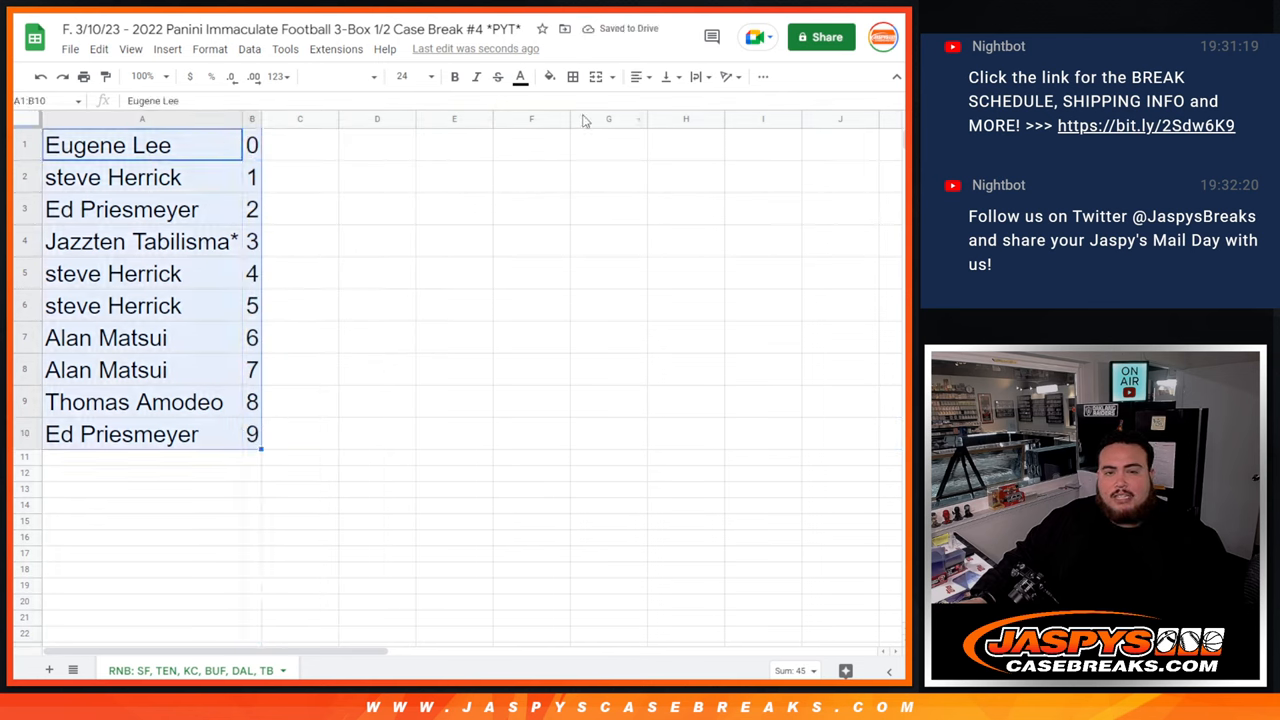
click(639, 76)
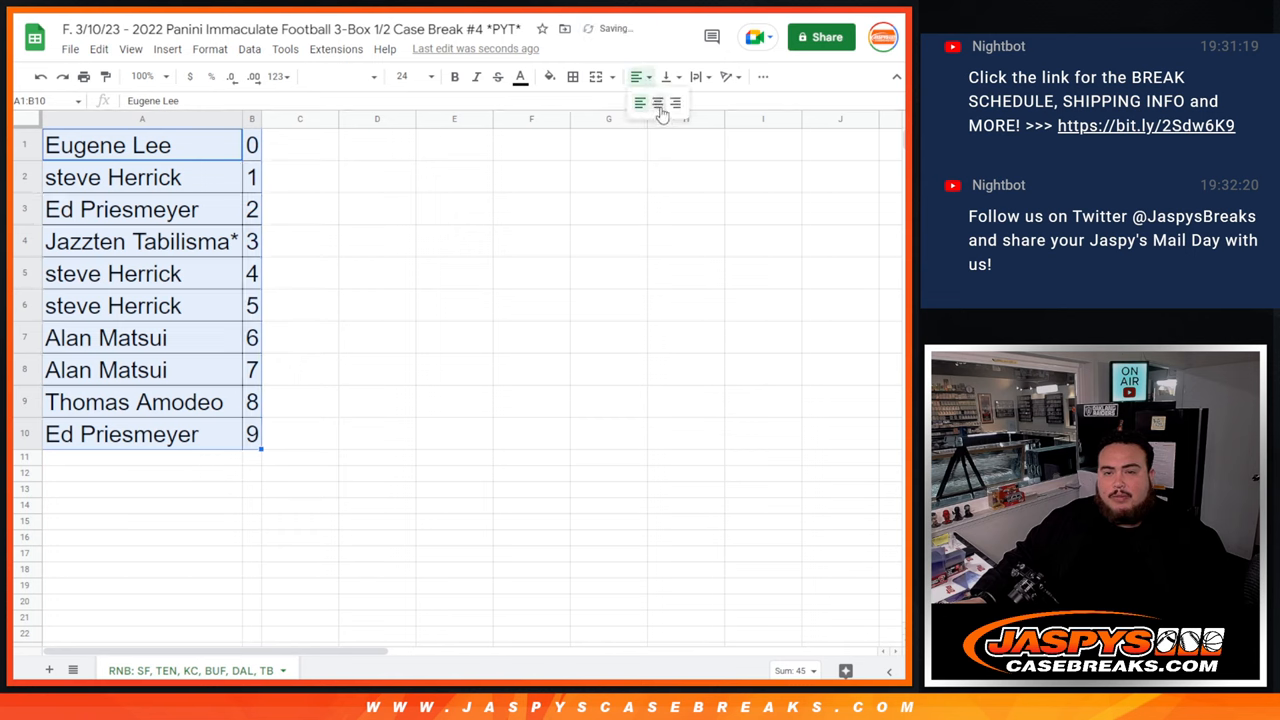
click(656, 104)
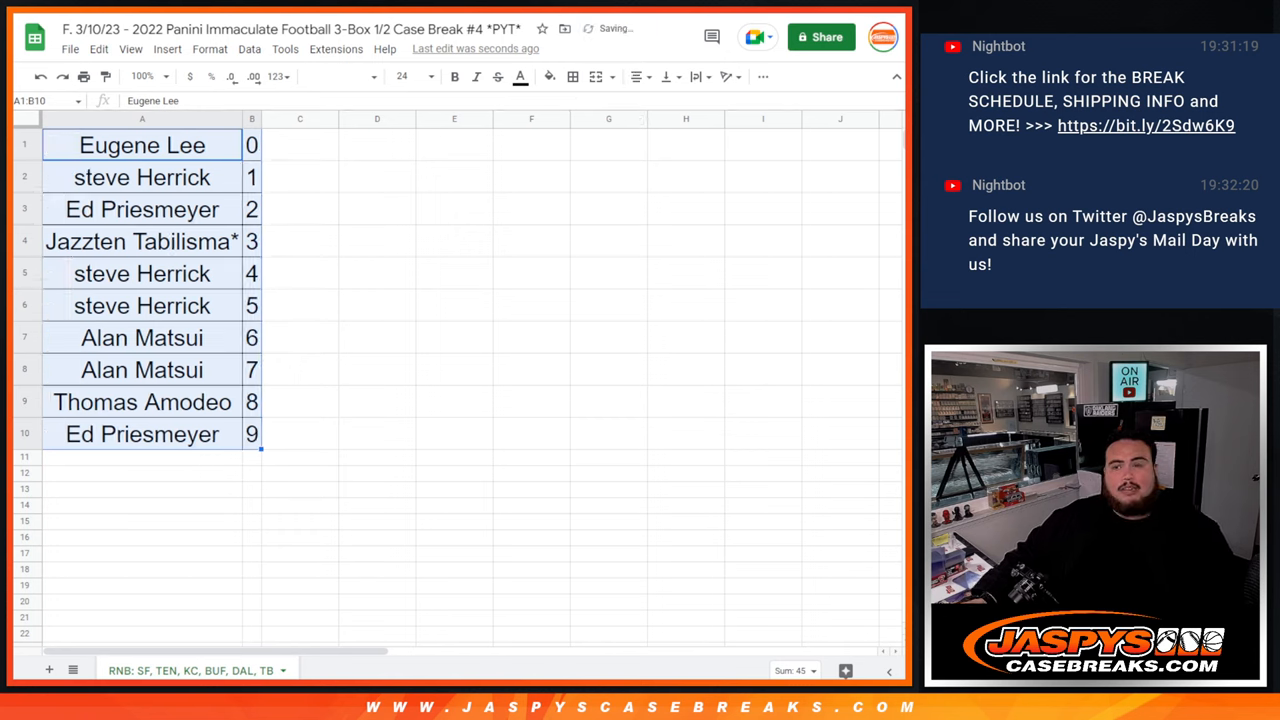